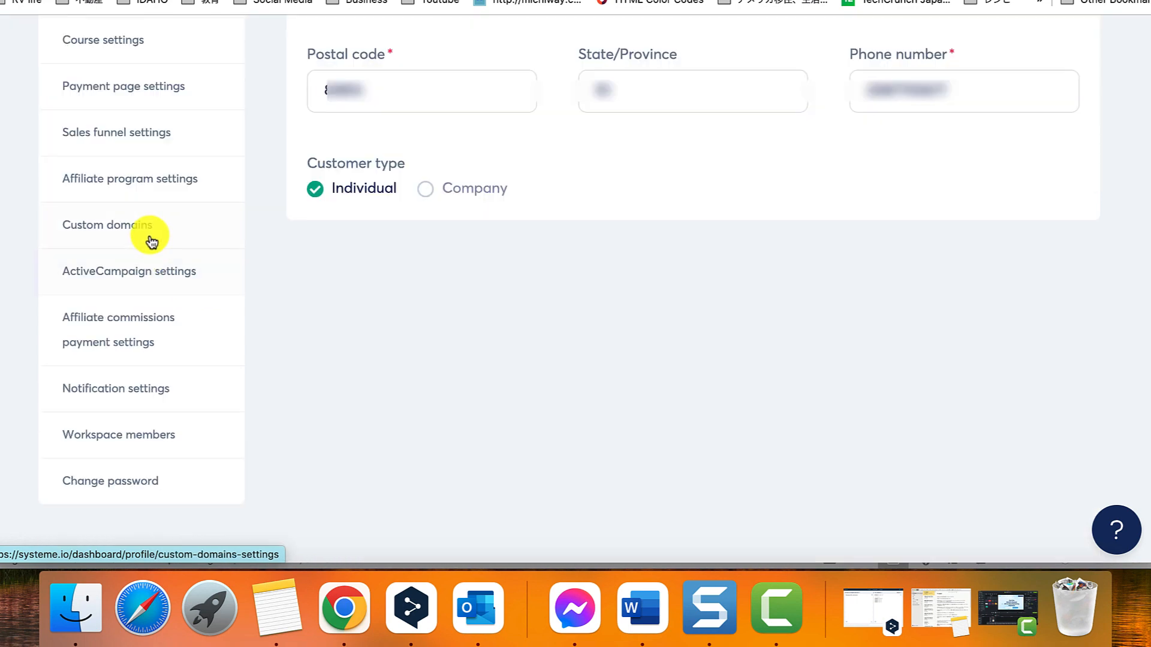
- Open Custom domains and show the options menu for 821-info.systeme.io
click(107, 225)
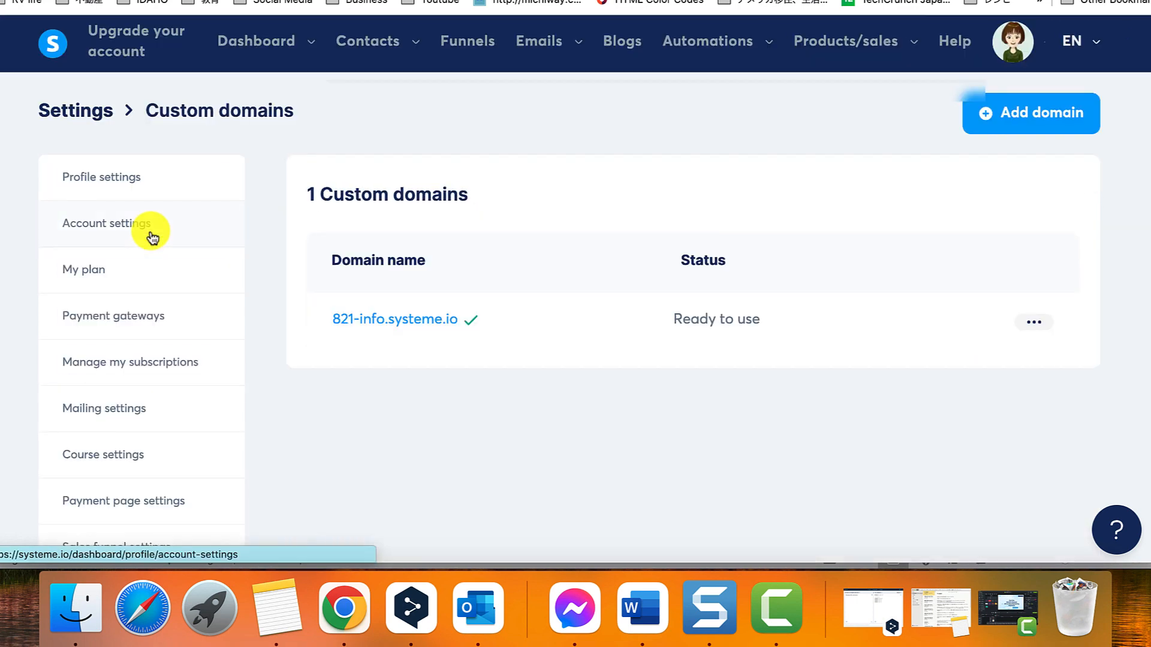
click(1034, 322)
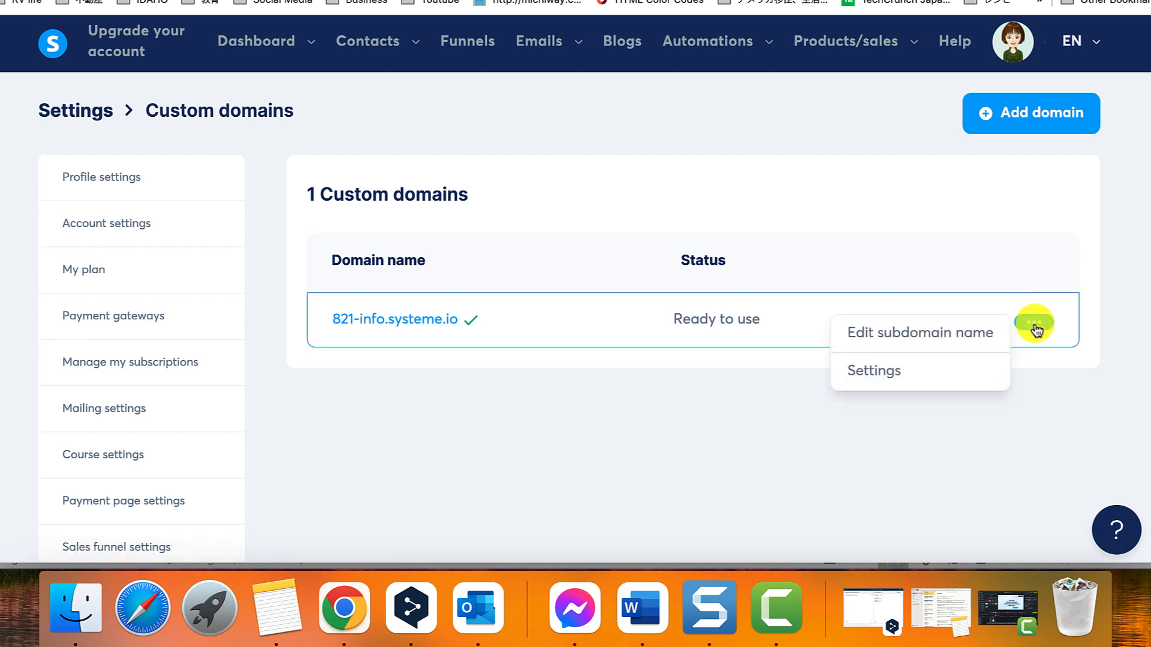
- Upload the round logo image as the favicon in 821-info.systeme.io's domain settings
click(874, 370)
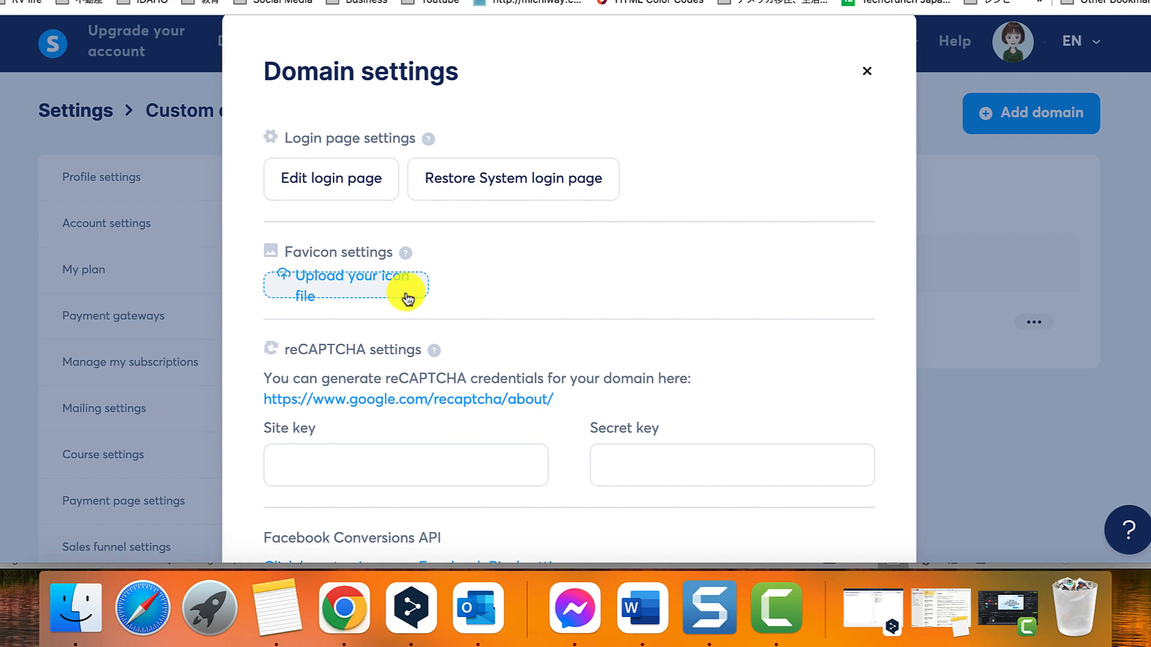
click(346, 286)
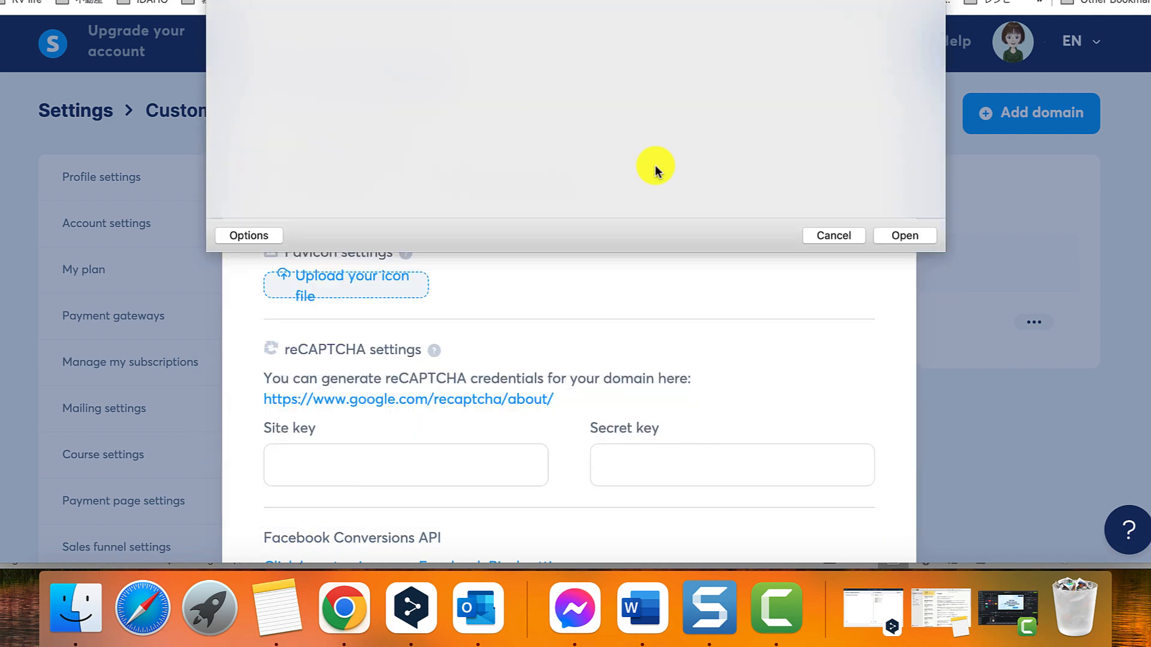
click(904, 236)
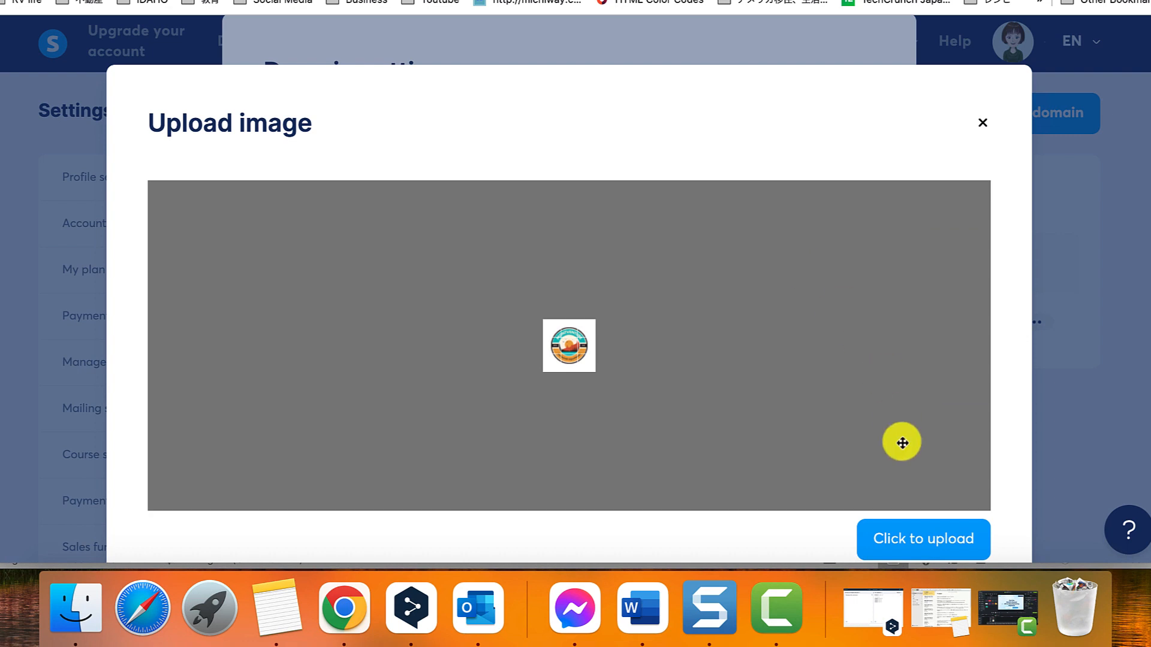
click(982, 122)
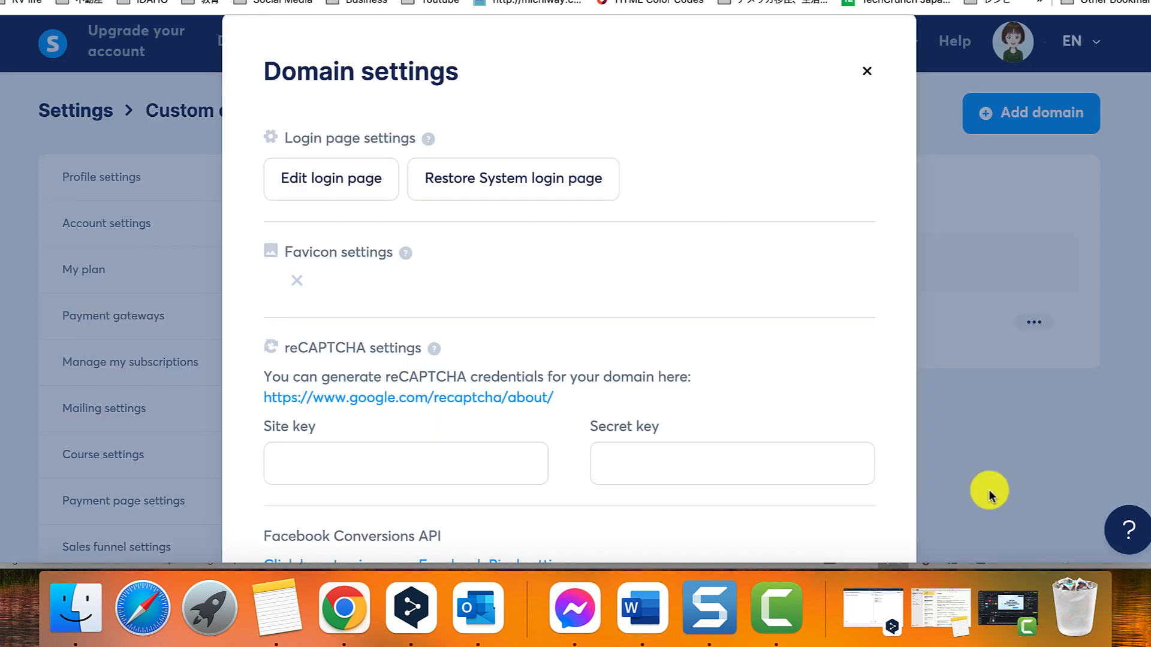
scroll(down, 3)
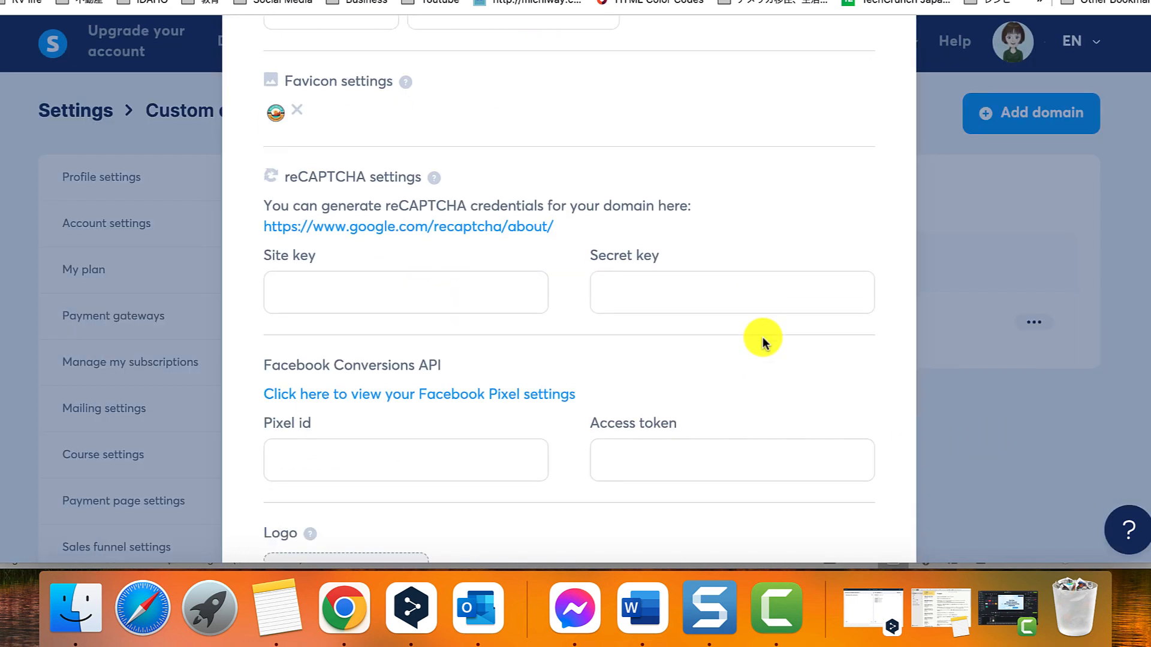
scroll(down, 3)
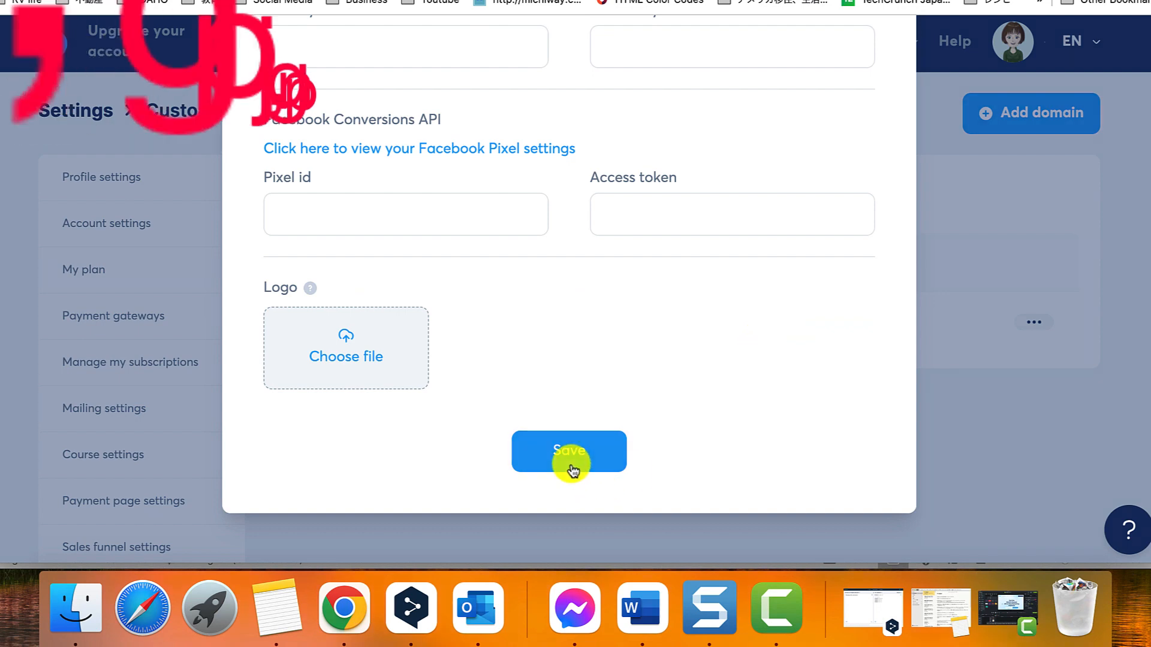